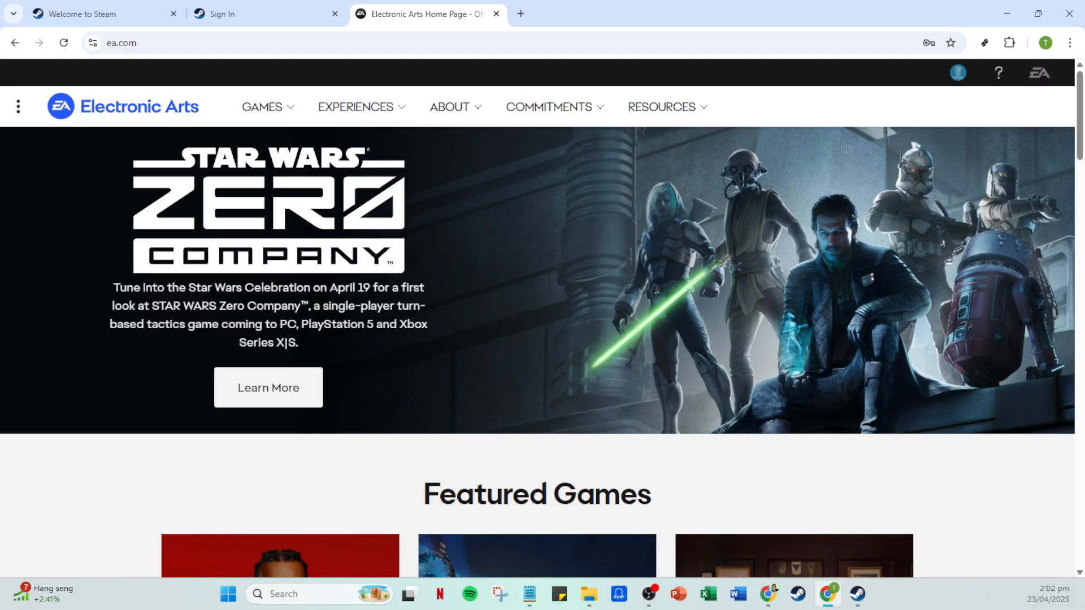
pyautogui.moveTo(870, 264)
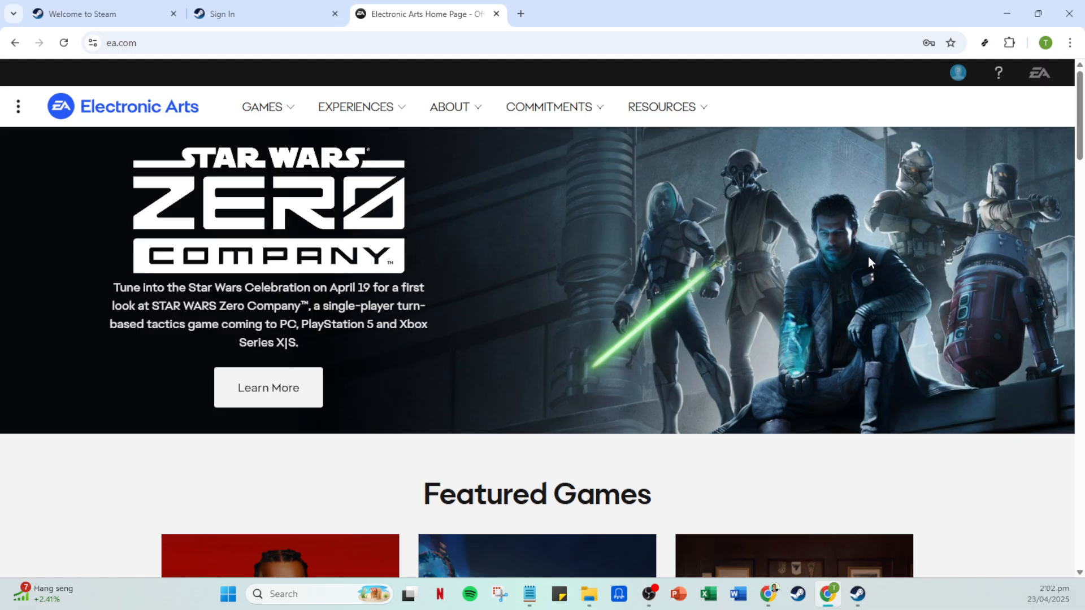
pyautogui.moveTo(165, 118)
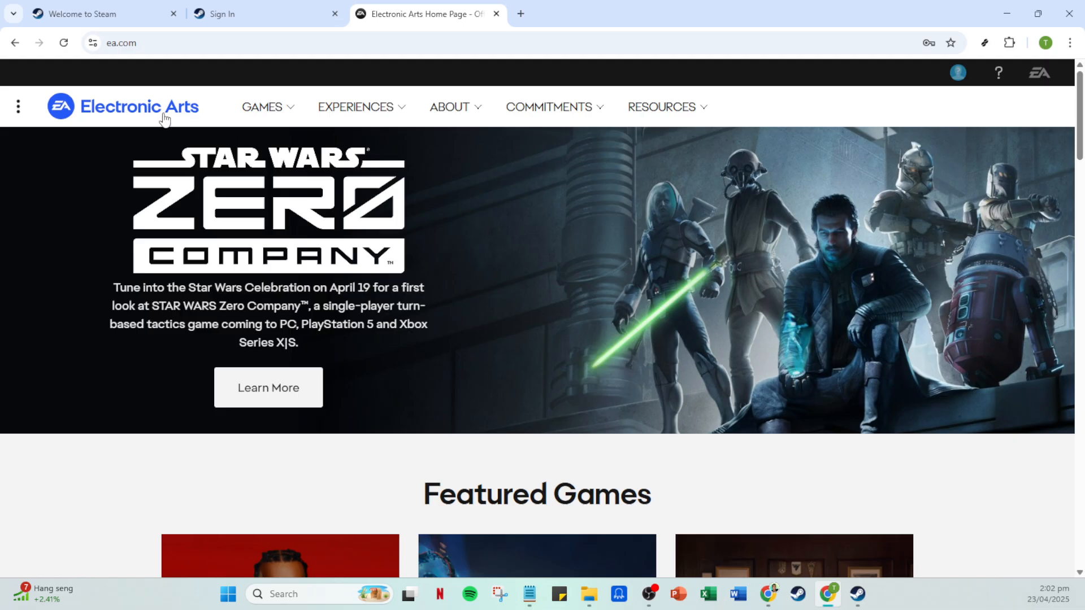
# Reach Account Settings from the profile menu, landing on the EA sign-in page
pyautogui.click(355, 106)
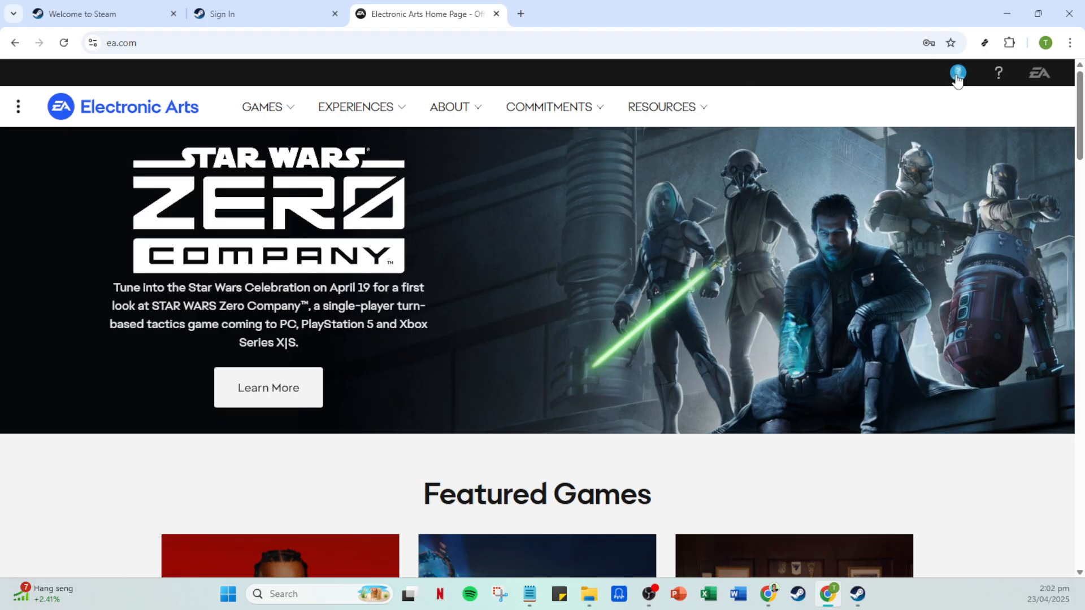
pyautogui.click(957, 72)
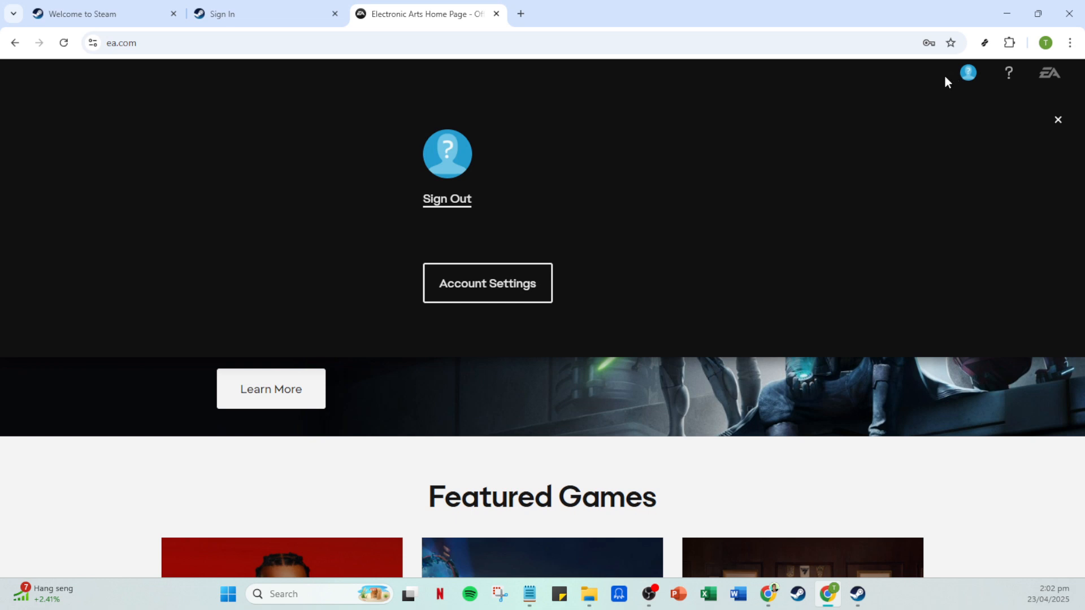
pyautogui.moveTo(757, 225)
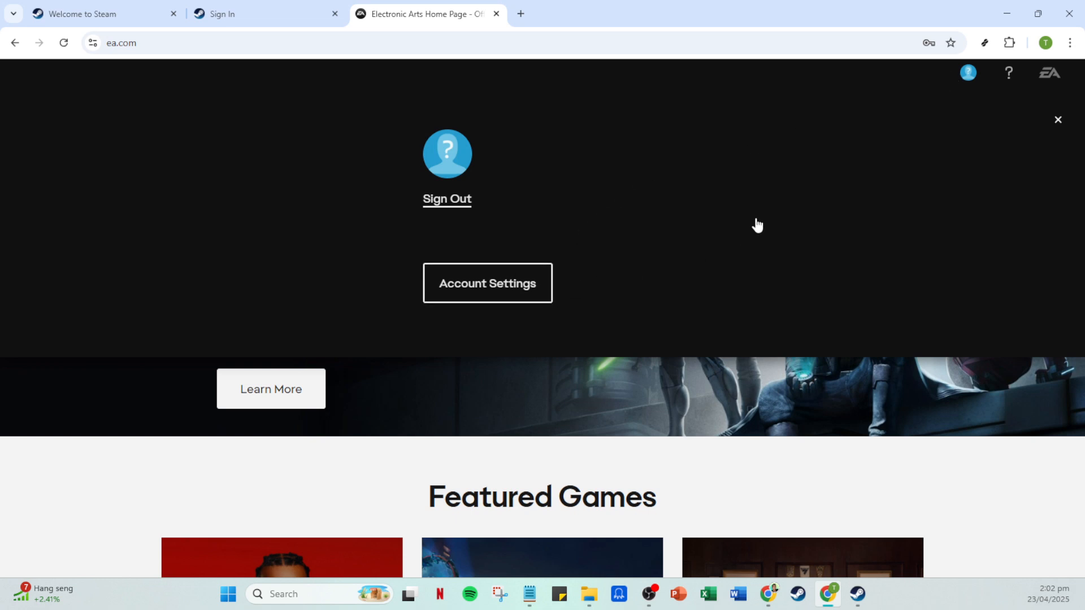
pyautogui.moveTo(693, 137)
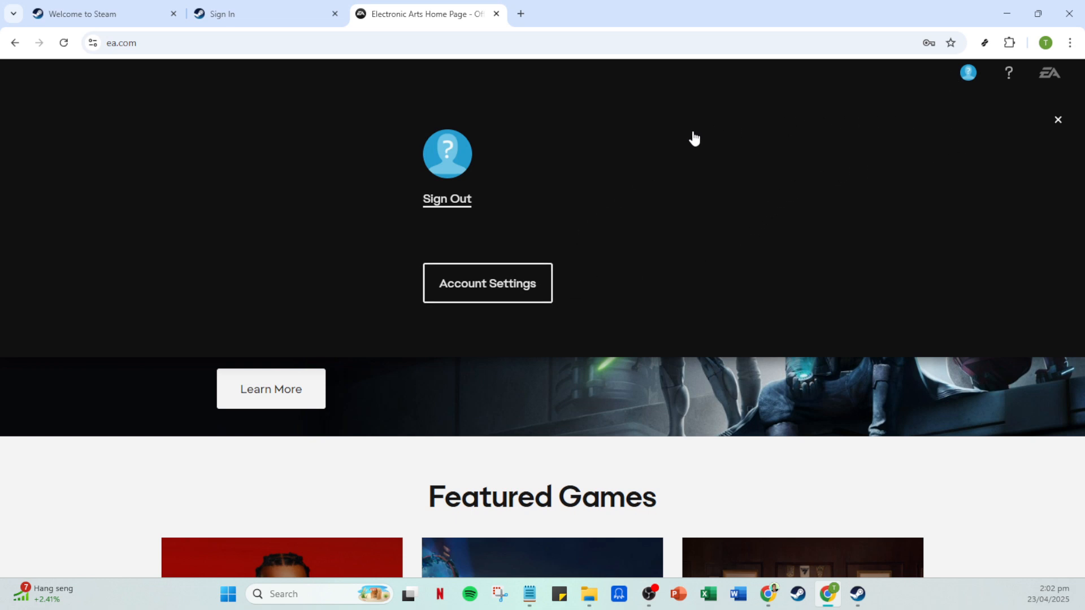
pyautogui.moveTo(443, 301)
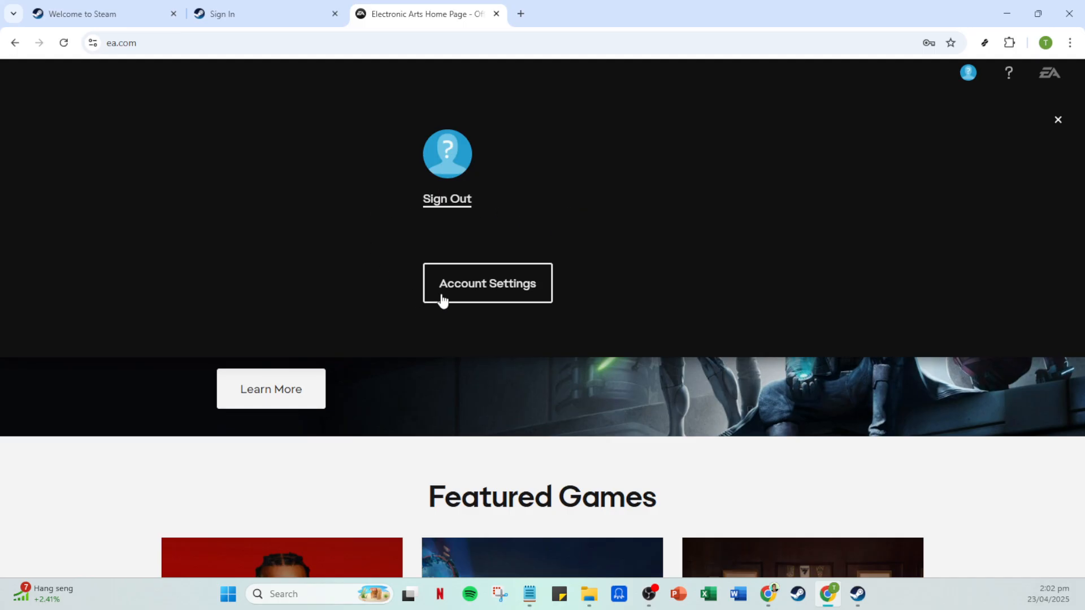
pyautogui.moveTo(487, 284)
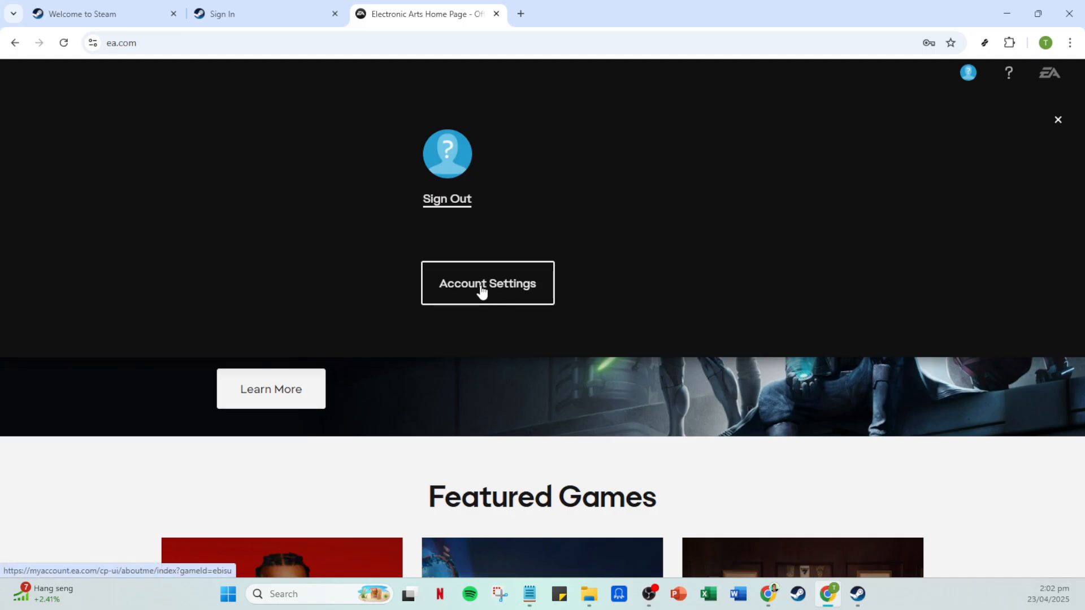
pyautogui.click(487, 282)
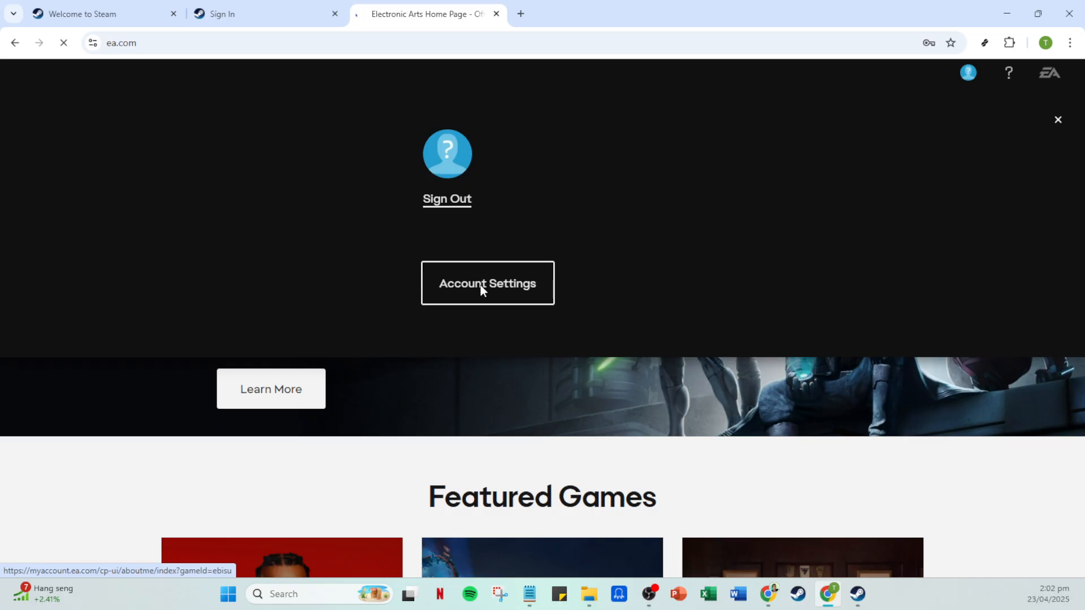
pyautogui.moveTo(772, 275)
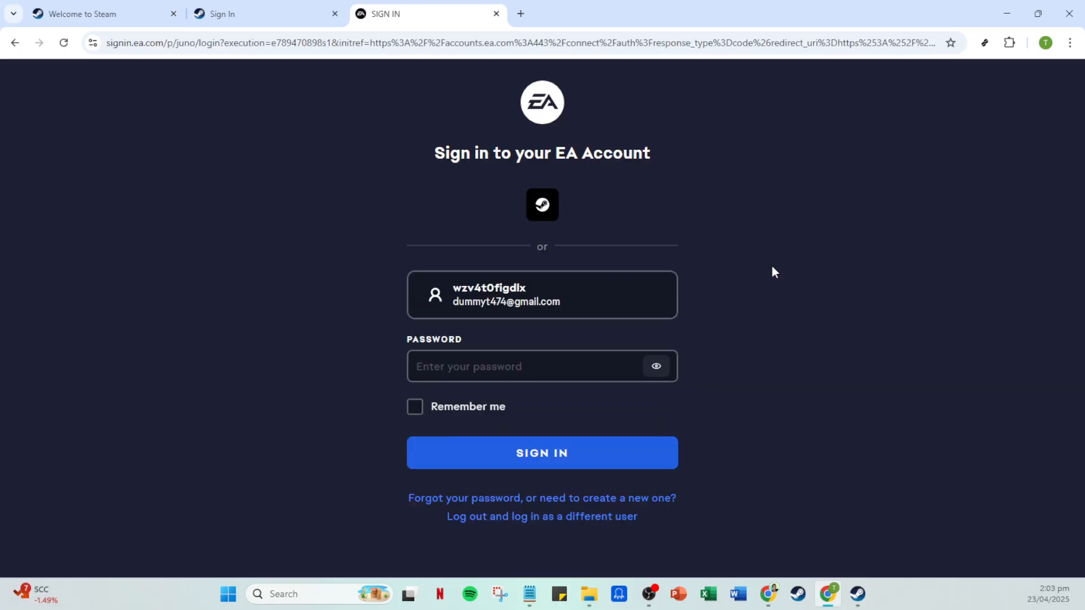
# Enter the account password and submit the sign-in form
pyautogui.click(541, 366)
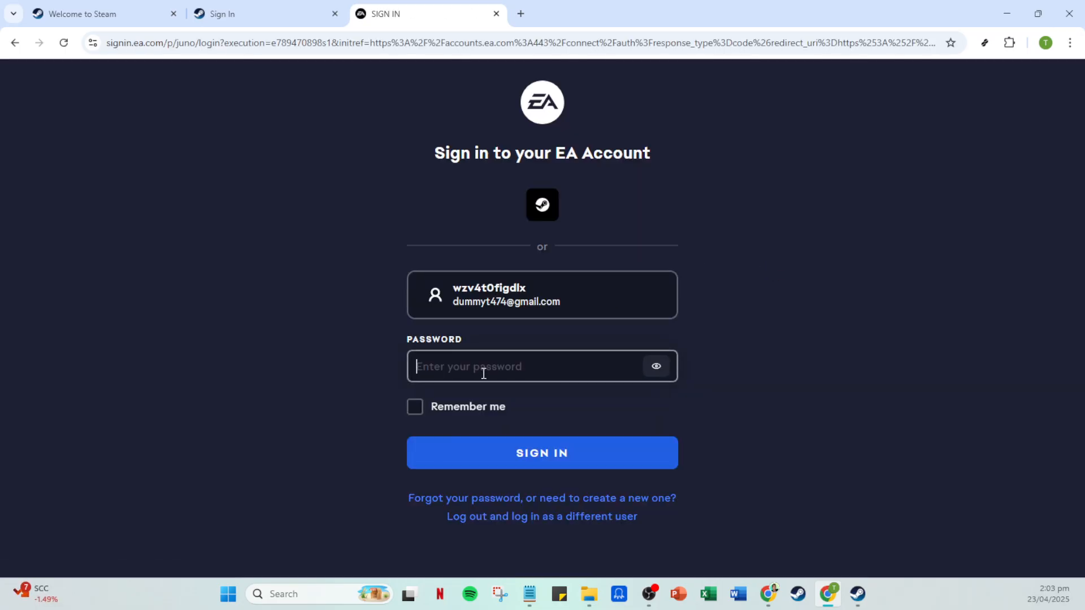
pyautogui.click(541, 367)
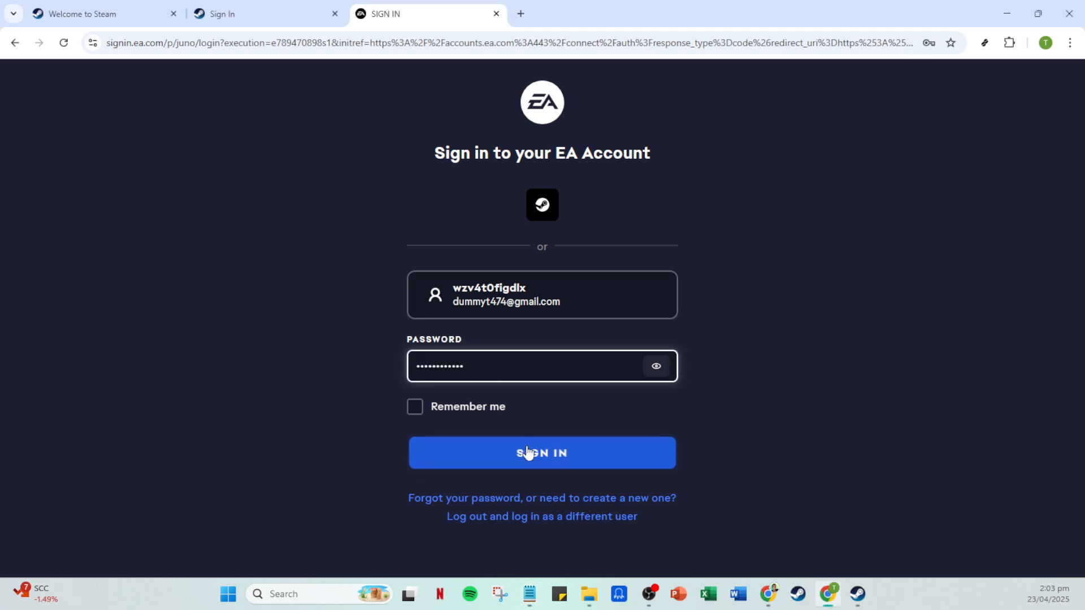
pyautogui.click(541, 453)
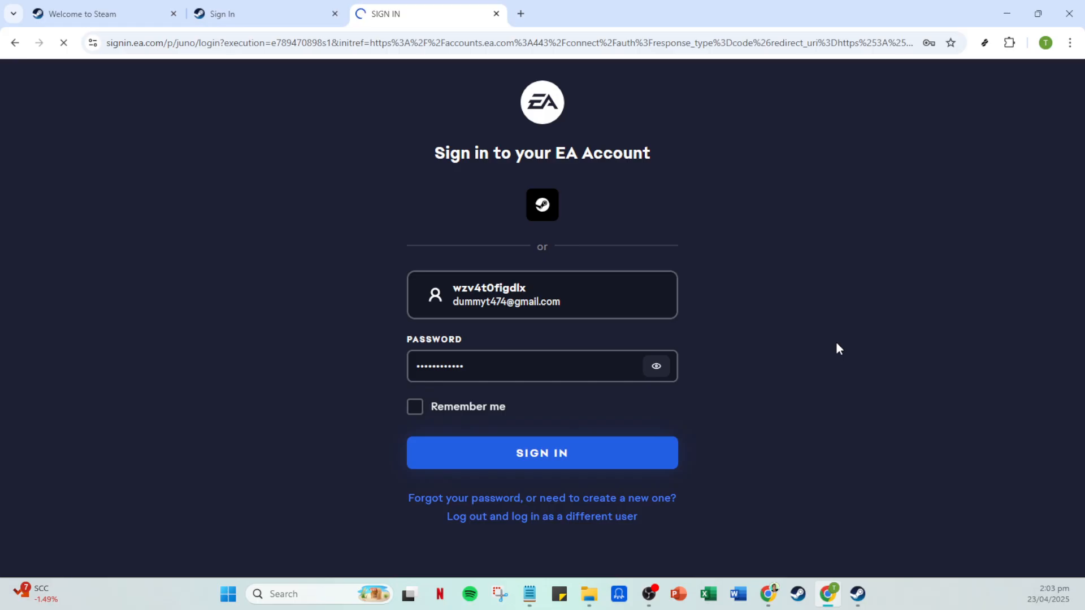
pyautogui.click(542, 452)
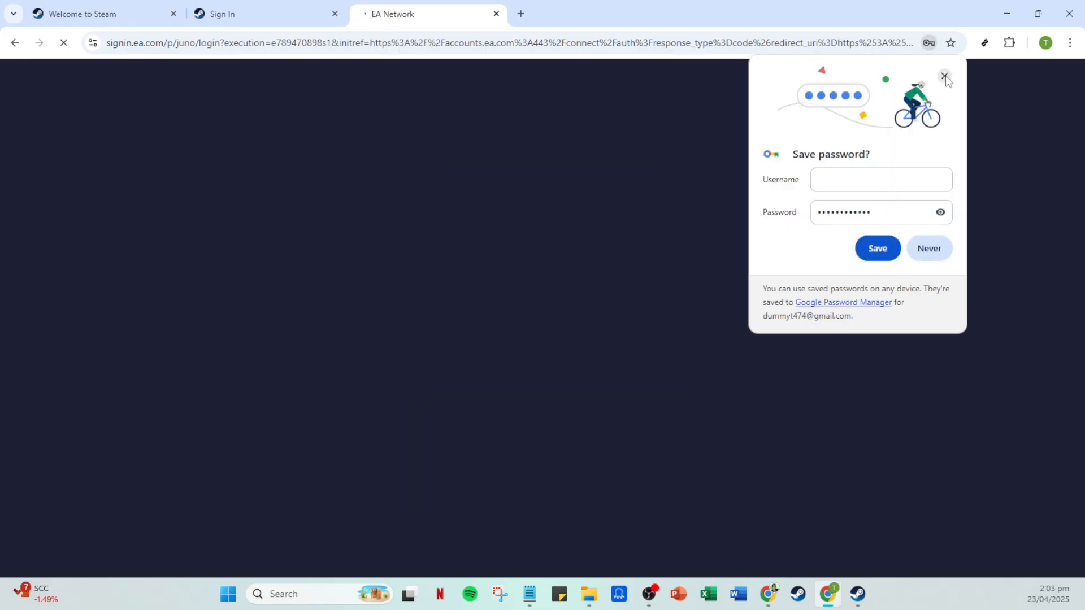
# Dismiss the save-password offer and show Connected Accounts with the linked Steam account
pyautogui.click(943, 76)
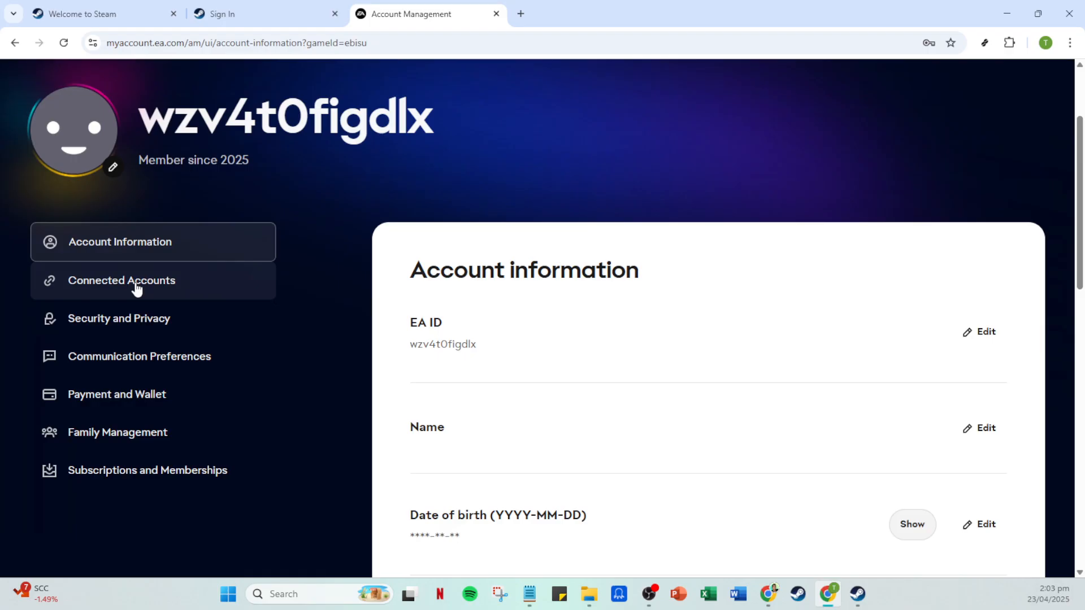
pyautogui.click(122, 280)
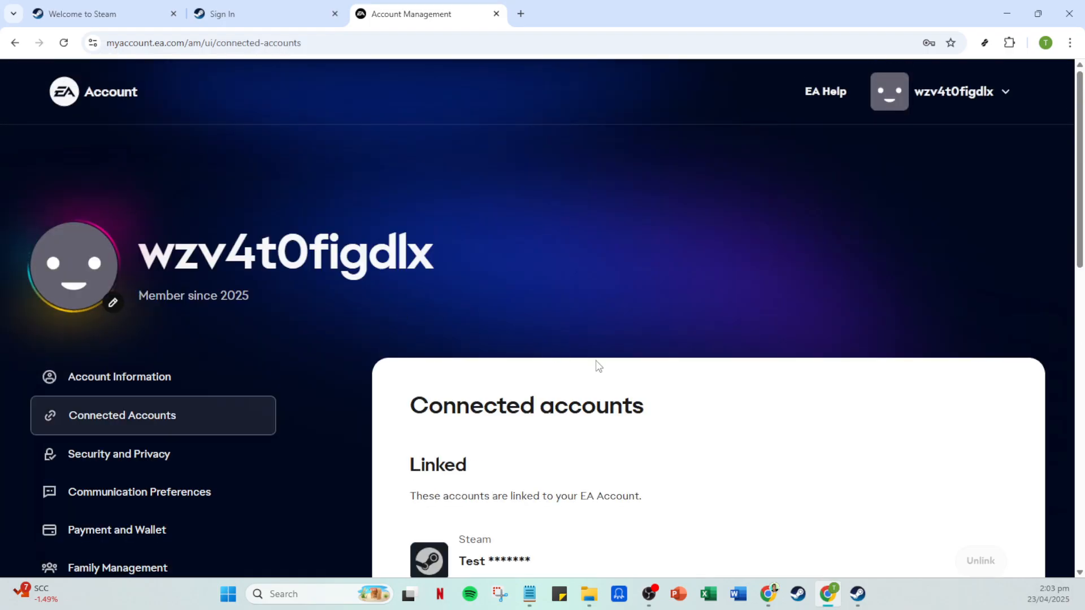
pyautogui.scroll(-3)
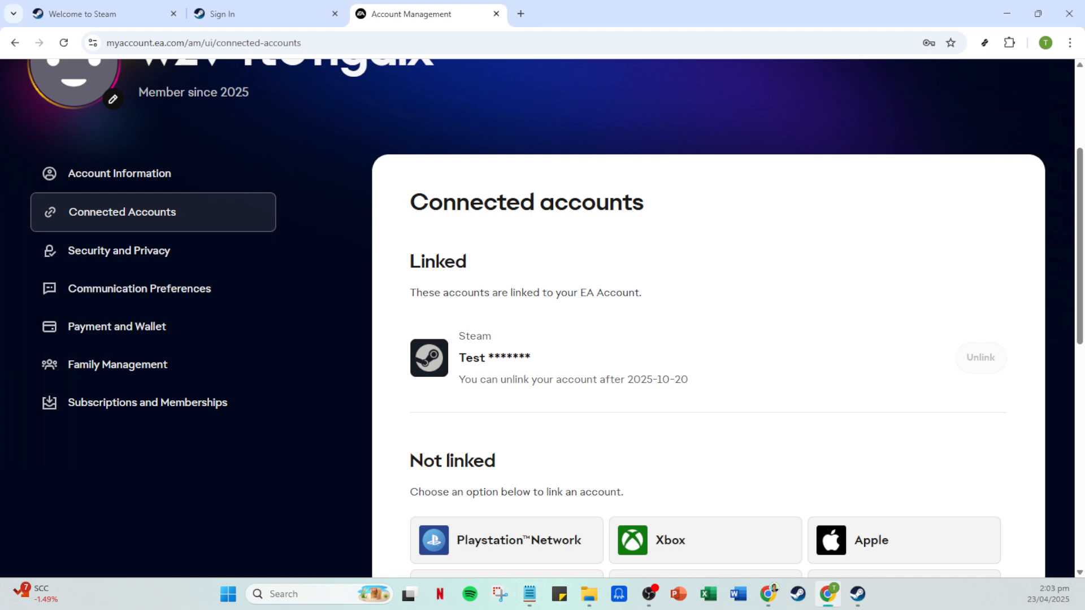
pyautogui.moveTo(596, 316)
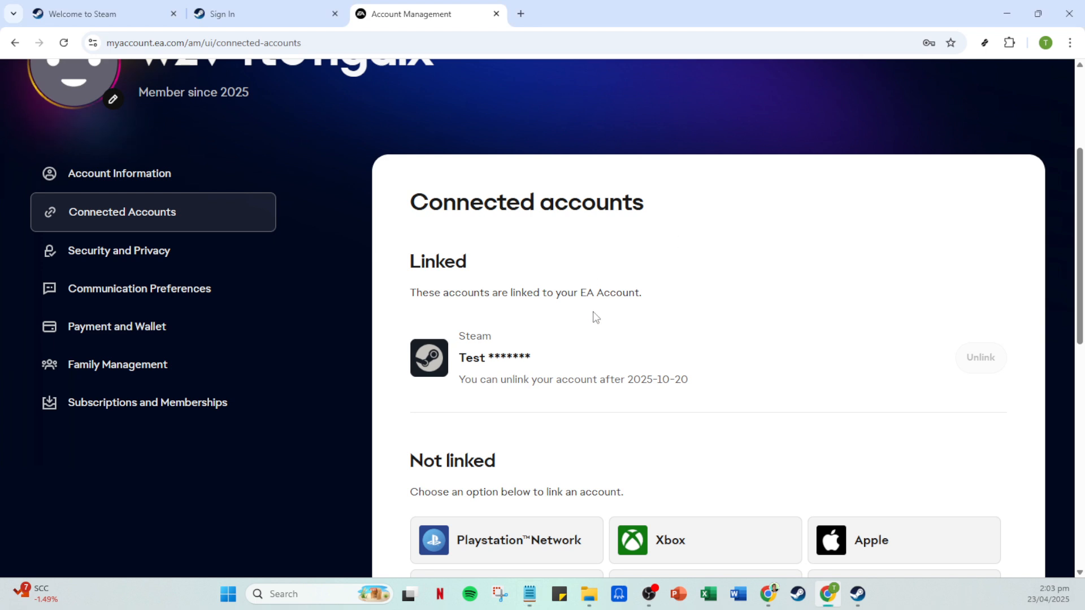
pyautogui.scroll(-3)
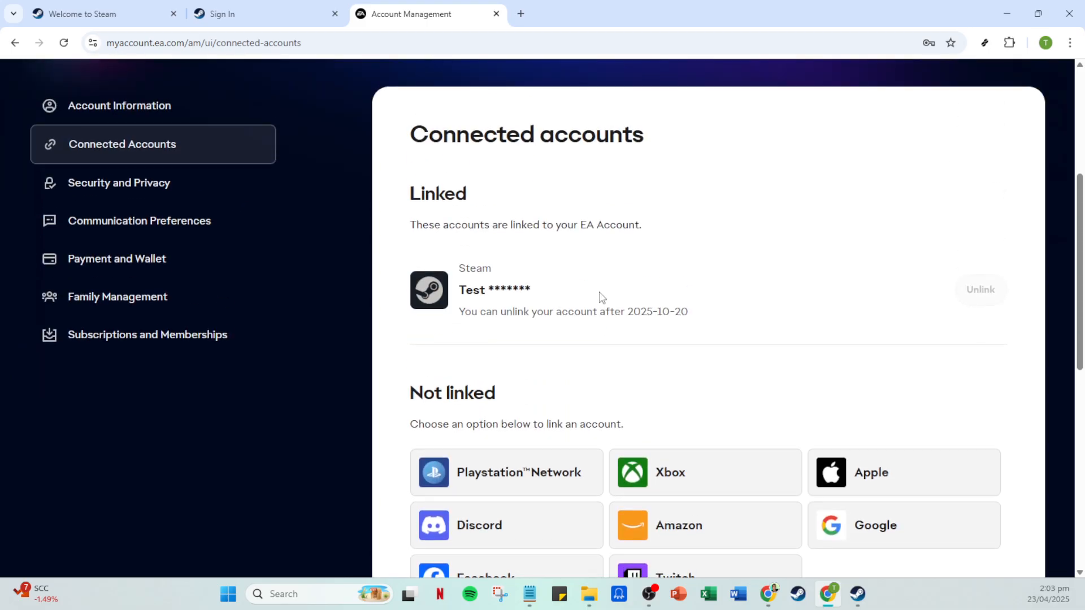
pyautogui.moveTo(627, 328)
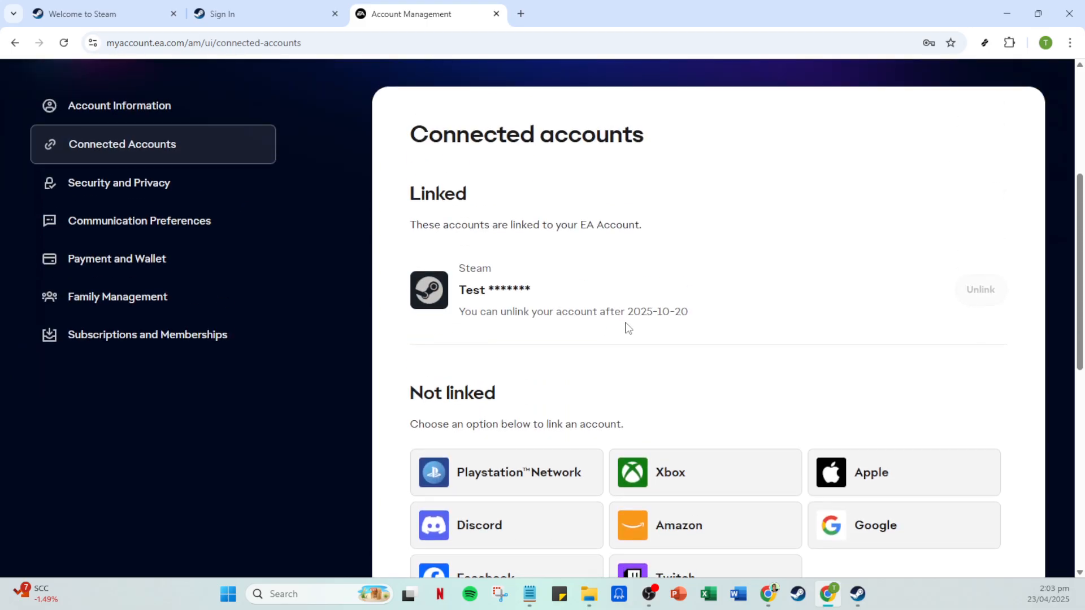